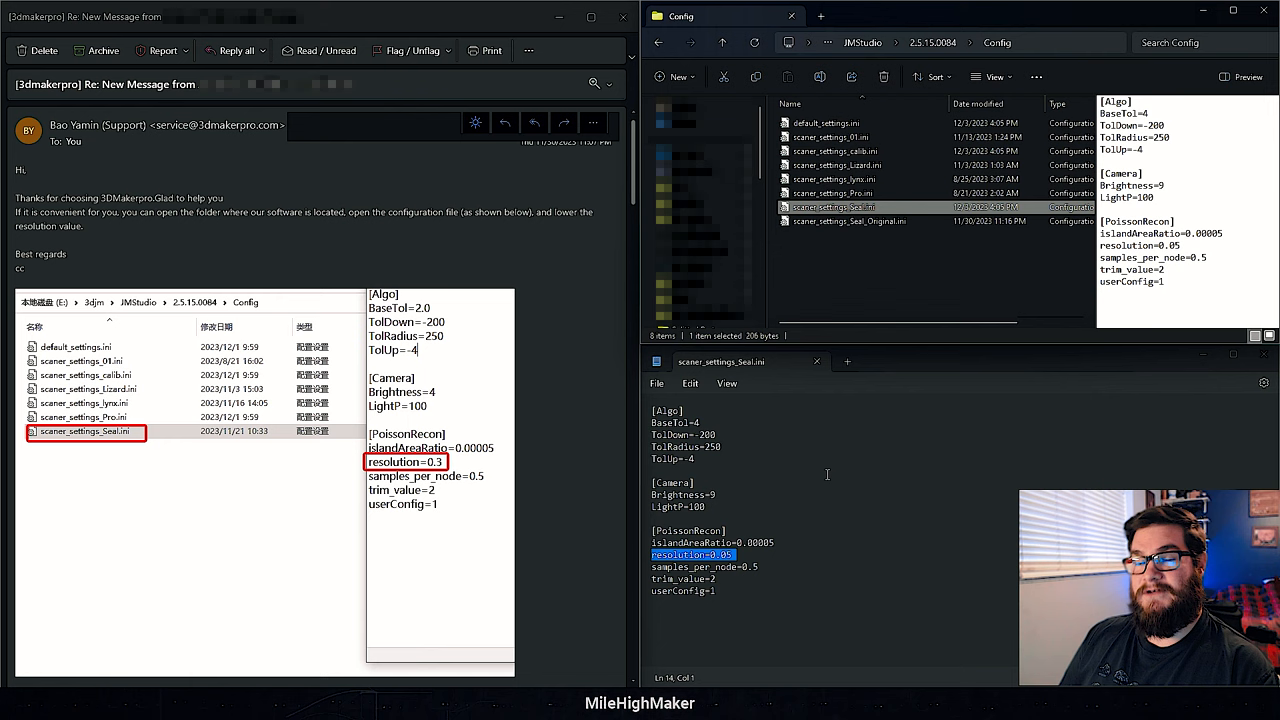
Replace the resolution value under [PoissonRecon] in scaner_settings_Seal.ini with a smaller number
click(848, 220)
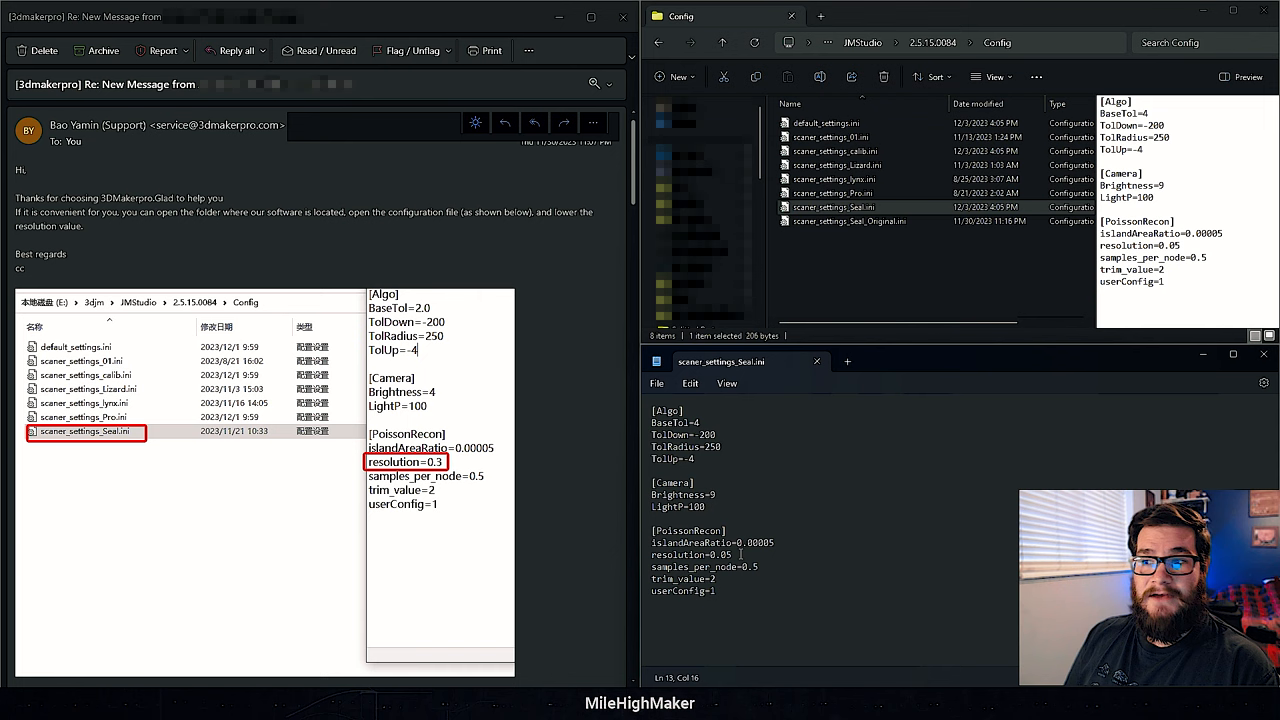
click(848, 220)
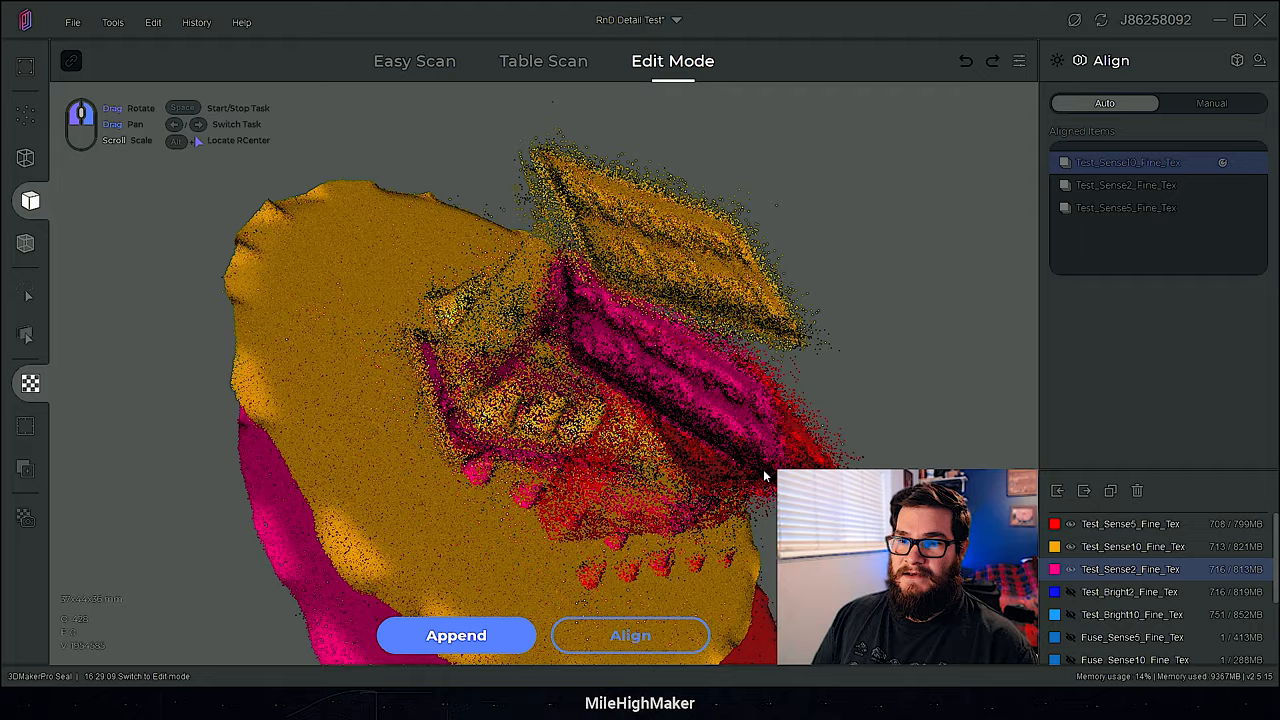
Inspect the overlapping test scans for noise, then align them into one point cloud
drag(764, 476, 480, 330)
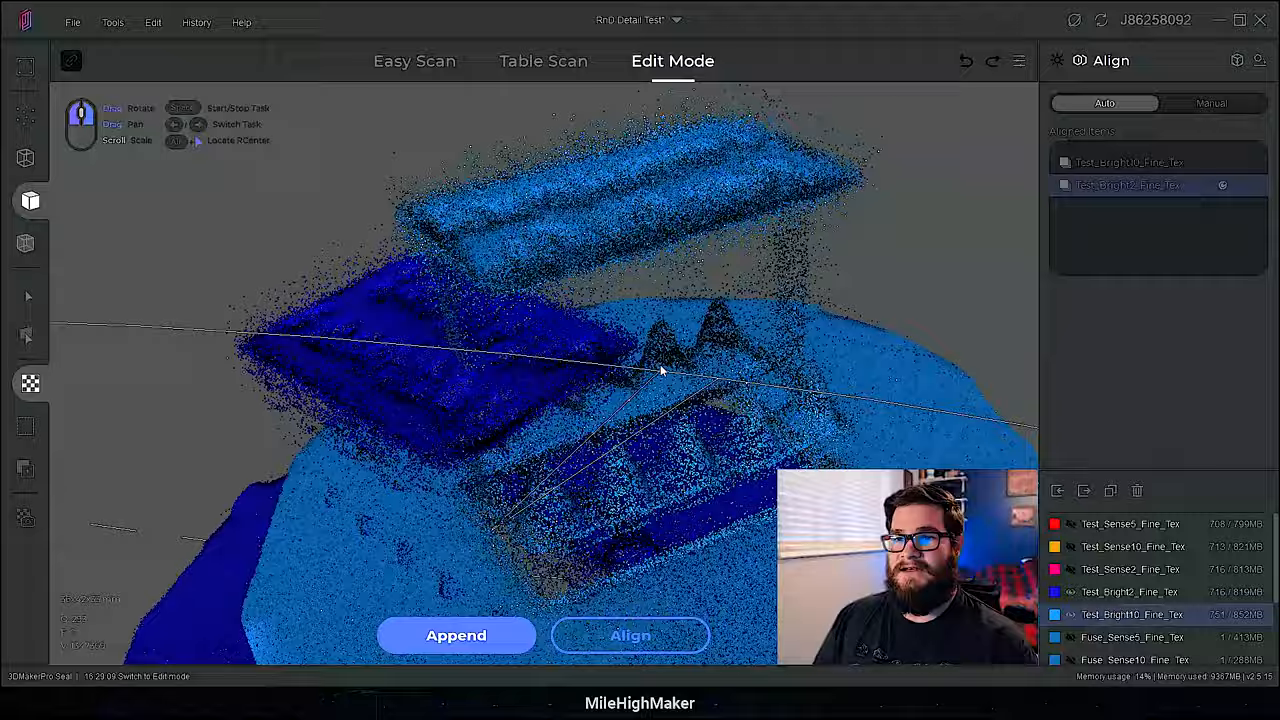
drag(660, 370, 876, 378)
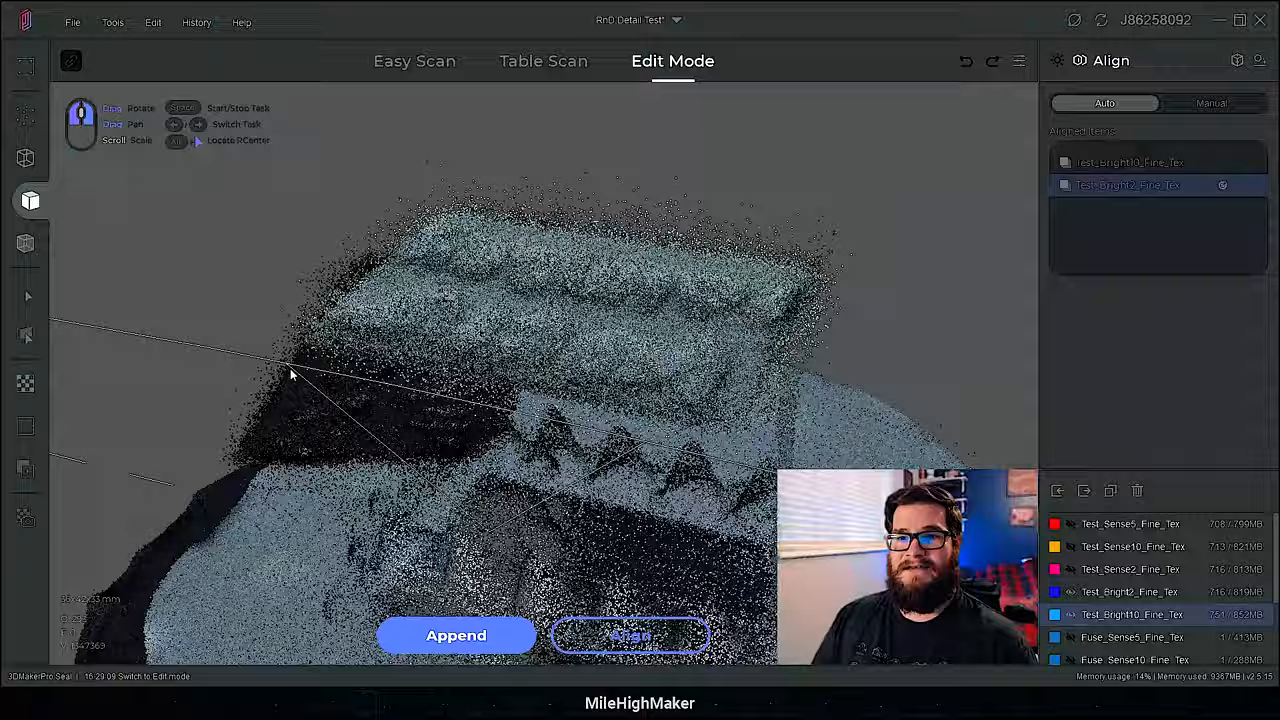
click(630, 636)
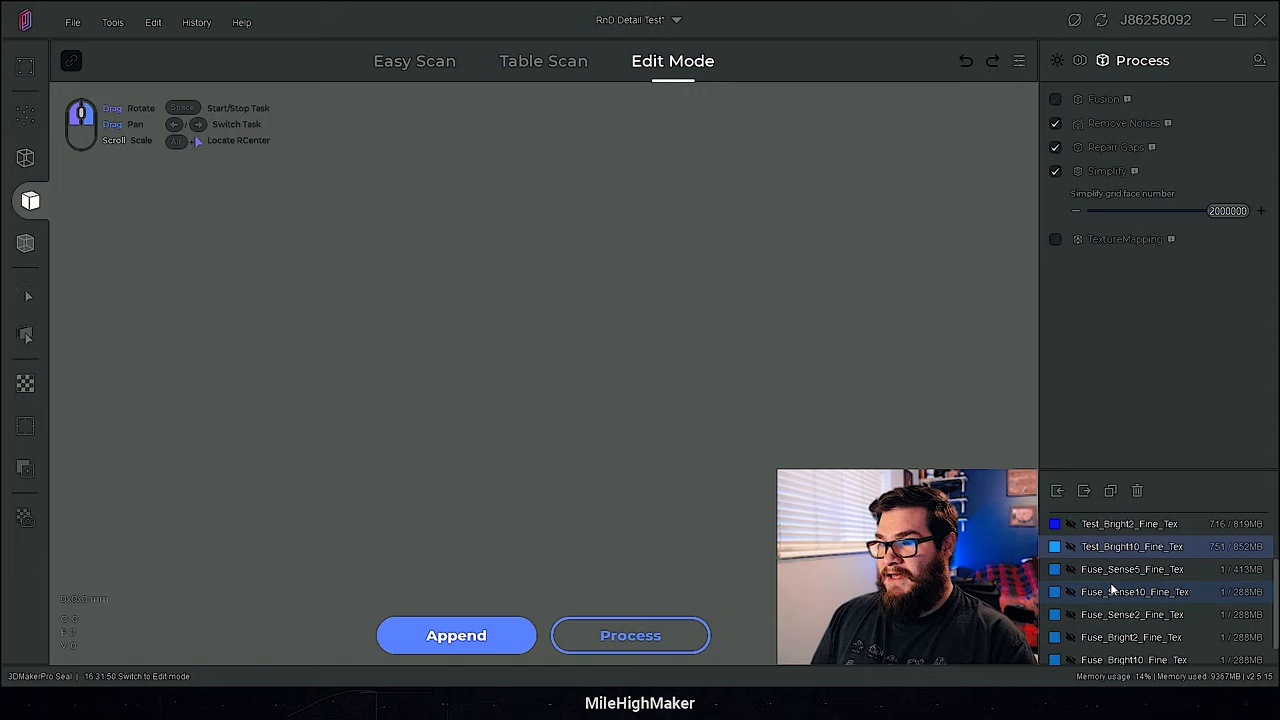
Select a fine scan in the scan list with processing settings open
click(1132, 568)
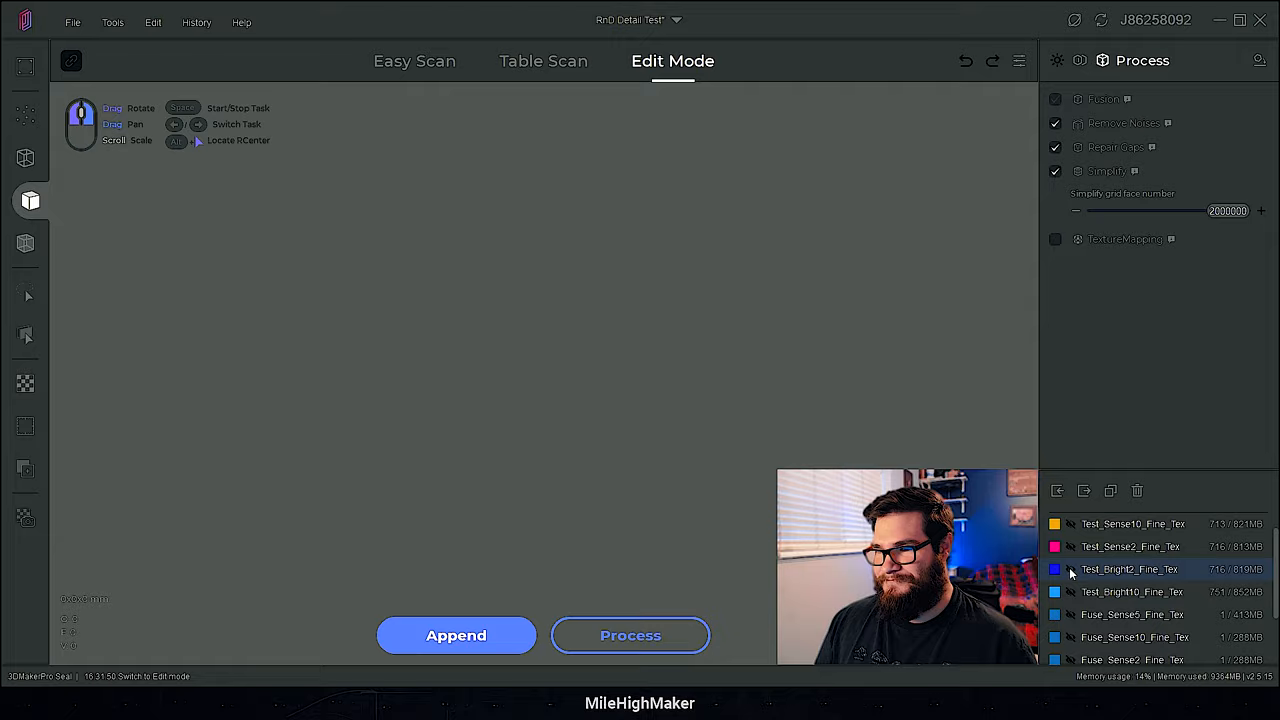
Display the Test_Bright scan as a noisy blue mesh, then return to scanning mode
click(1128, 568)
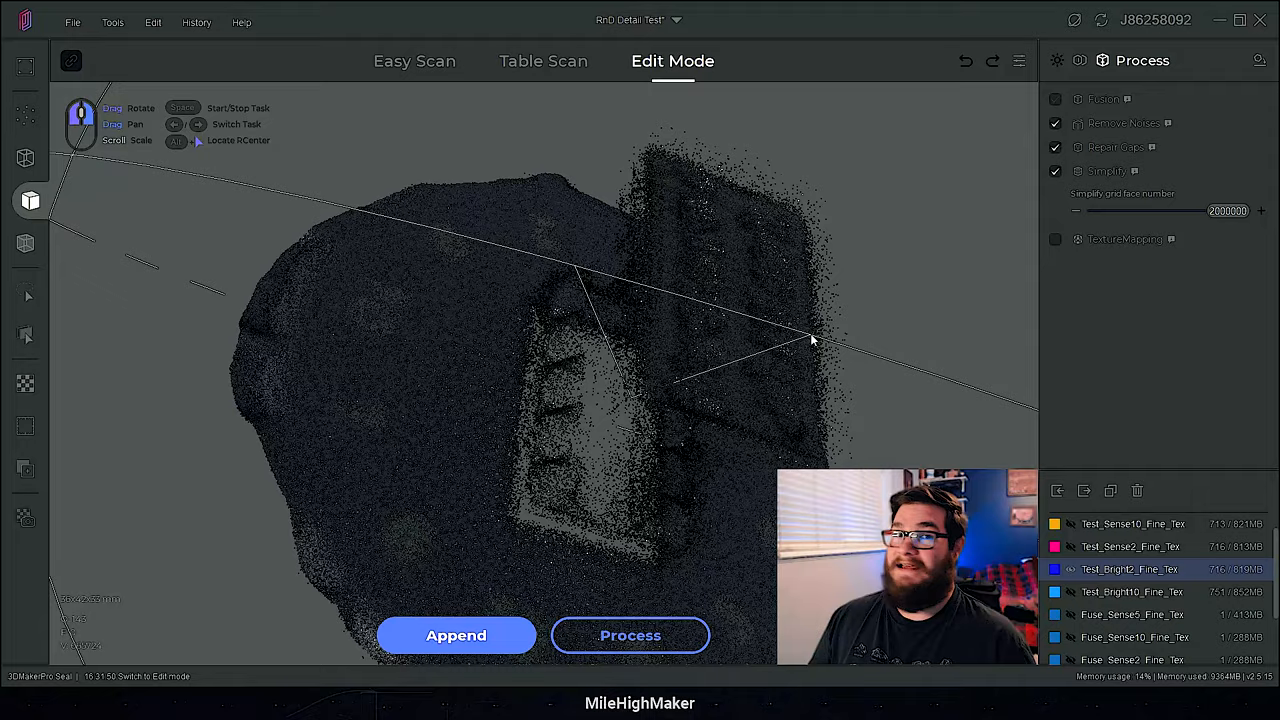
click(630, 636)
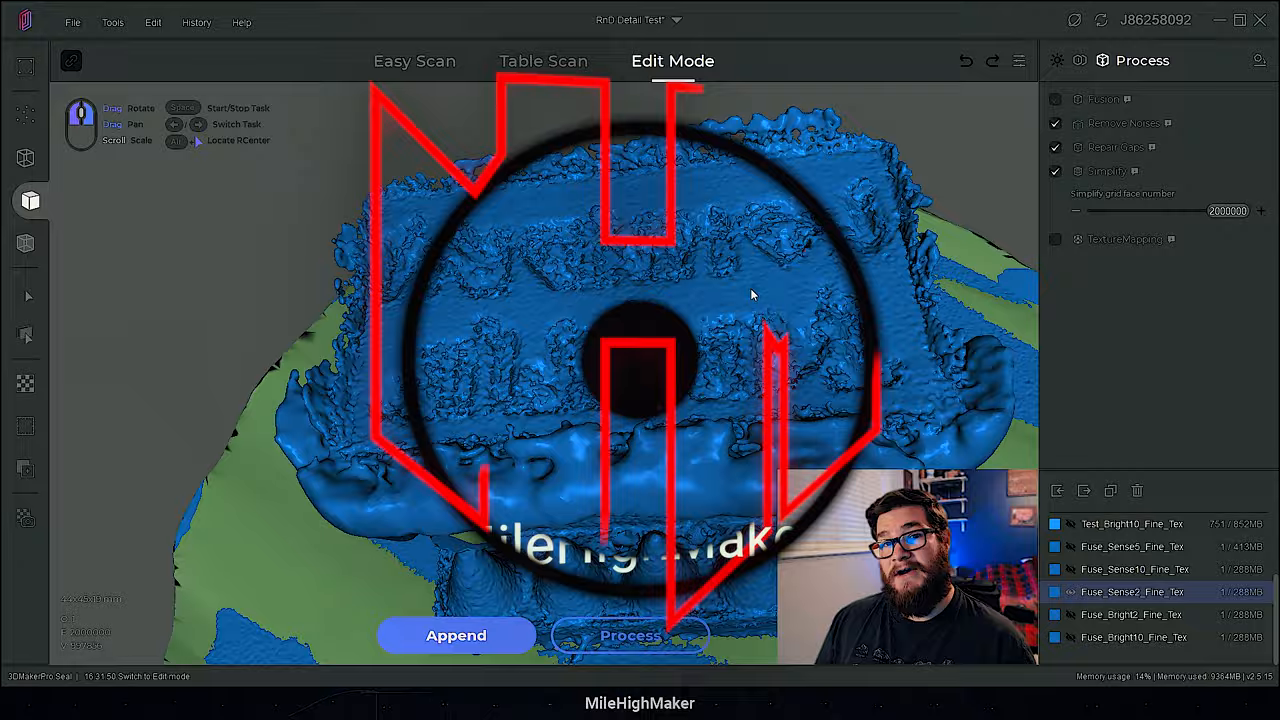
click(414, 60)
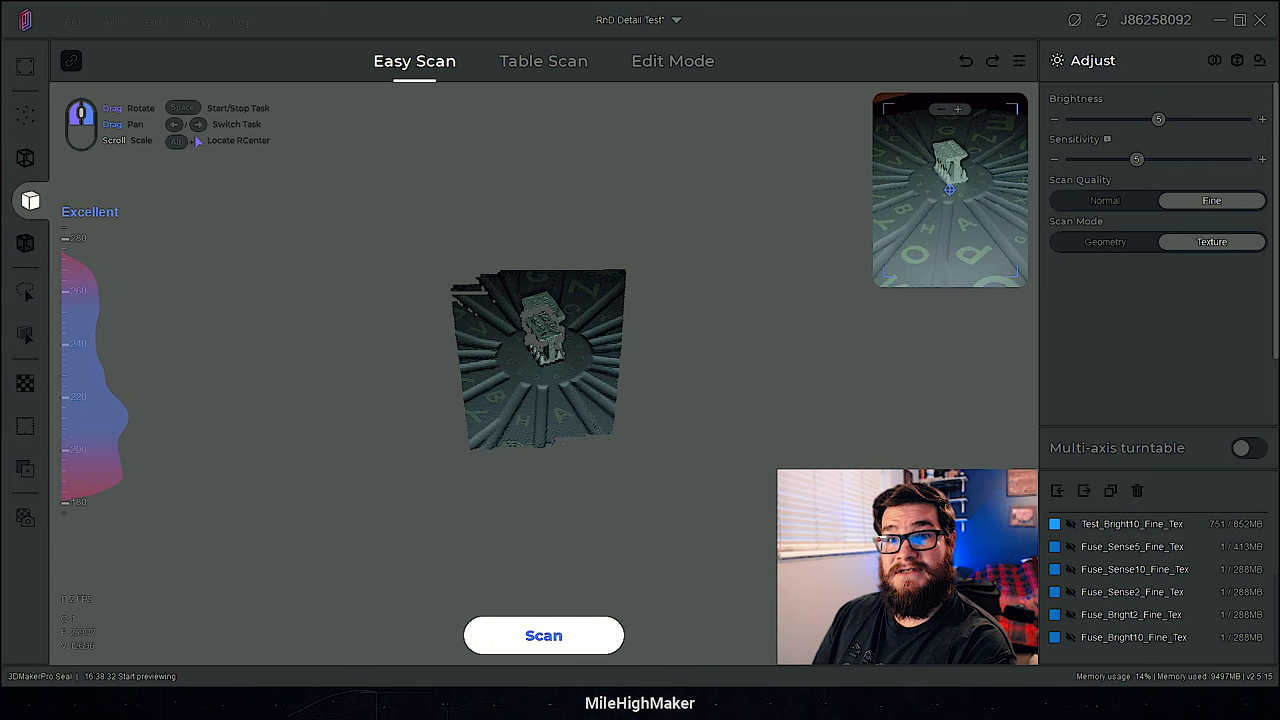
Stop the Easy Scan, let the capture rebuild, and open the new scan in Edit Mode
click(544, 636)
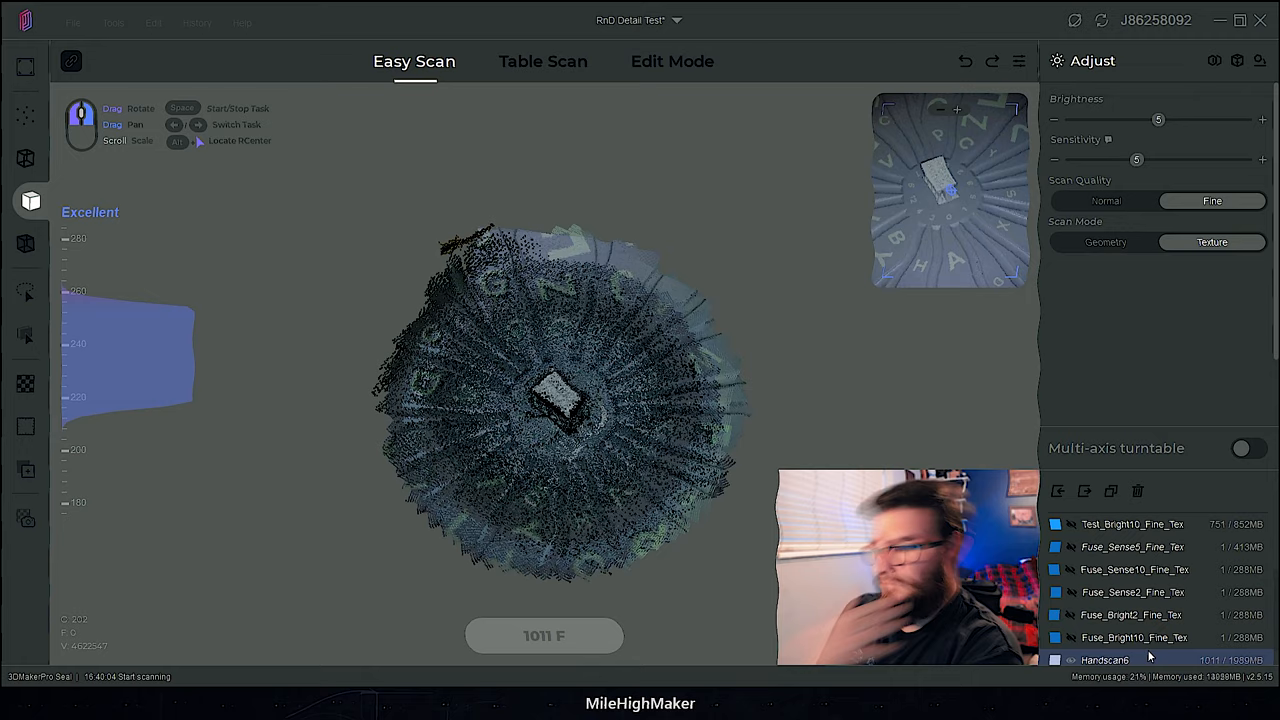
click(672, 60)
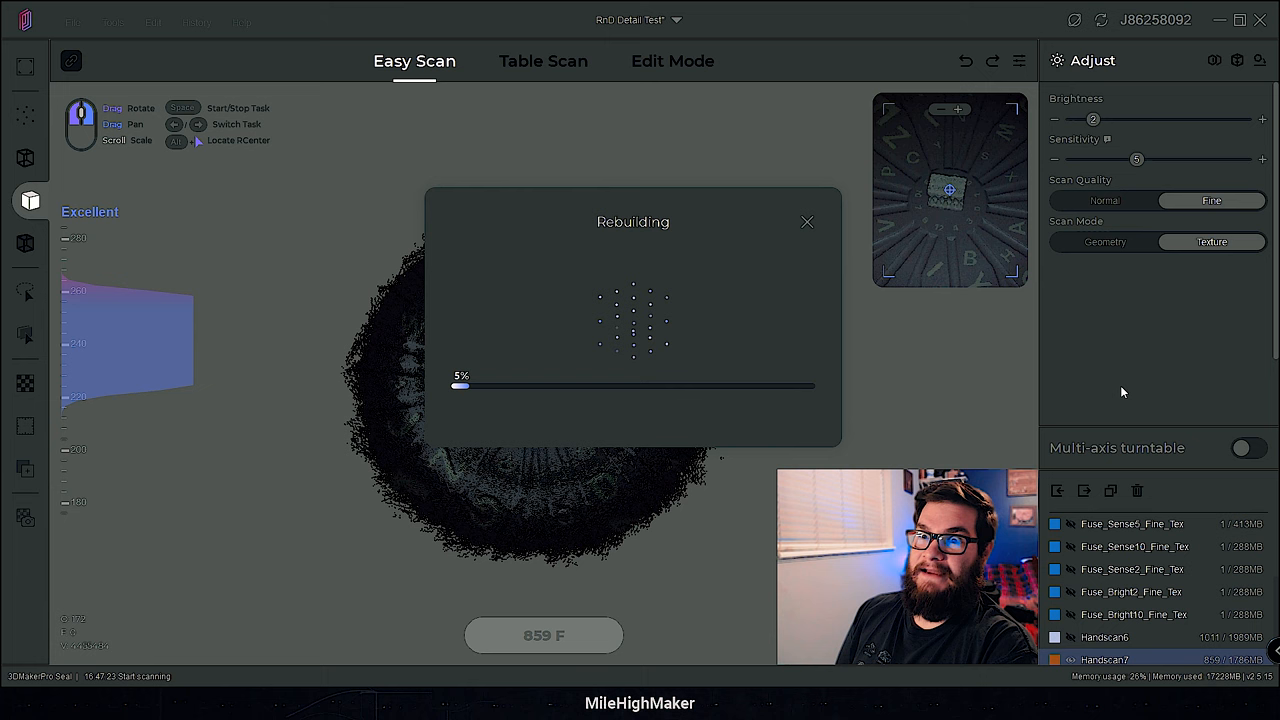
click(672, 60)
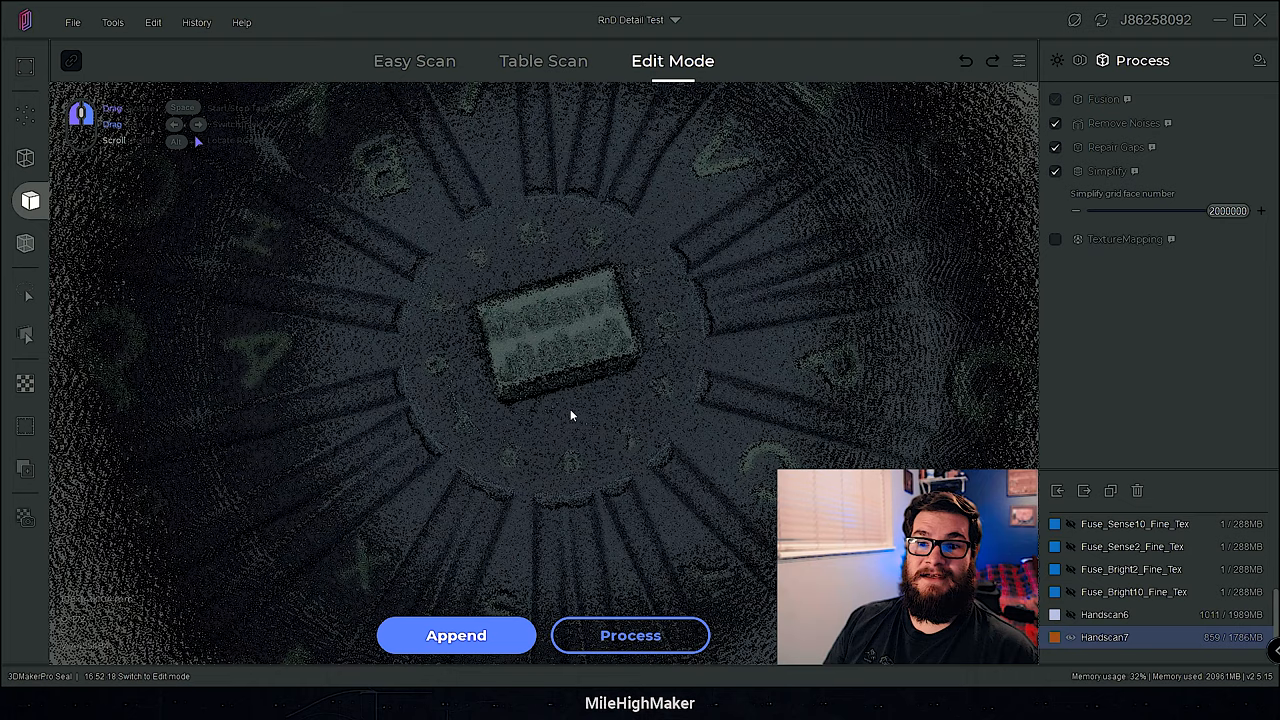
Orbit the rebuilt point cloud to look it over before processing Handscan7
drag(572, 416, 744, 366)
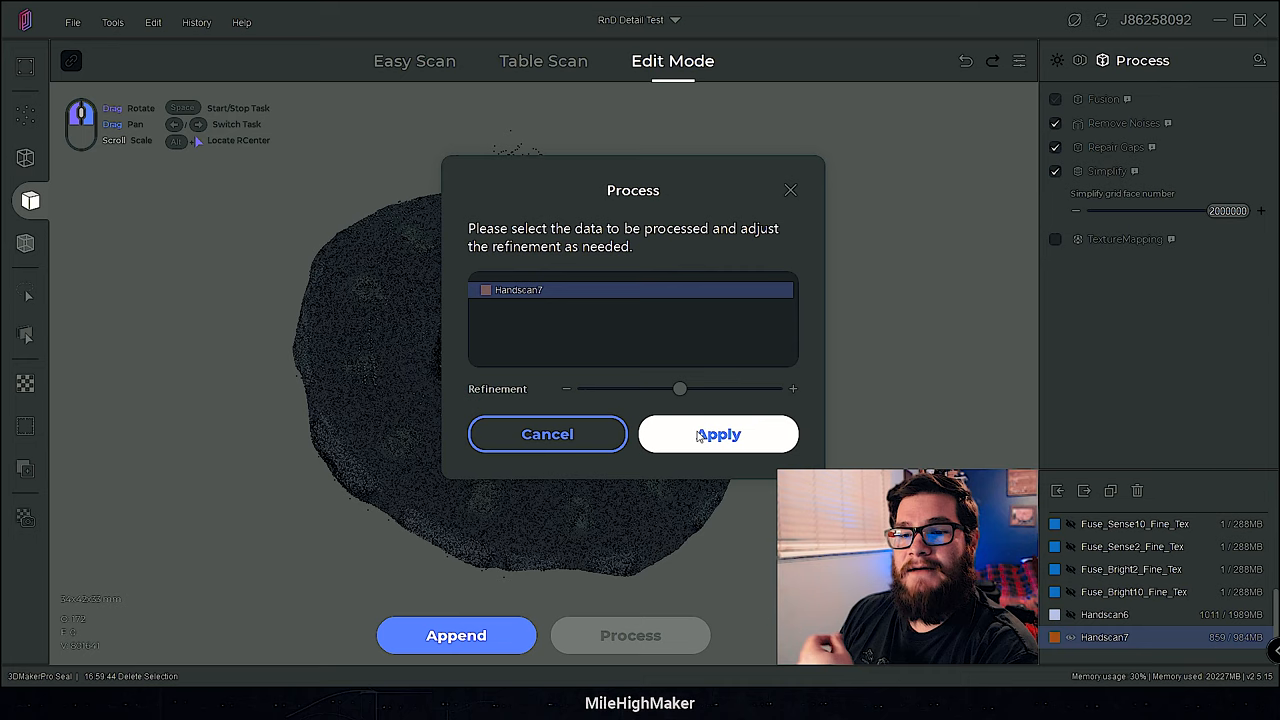
Process the Handscan7 point cloud into a mesh and accept export to reach Reorientate
click(718, 432)
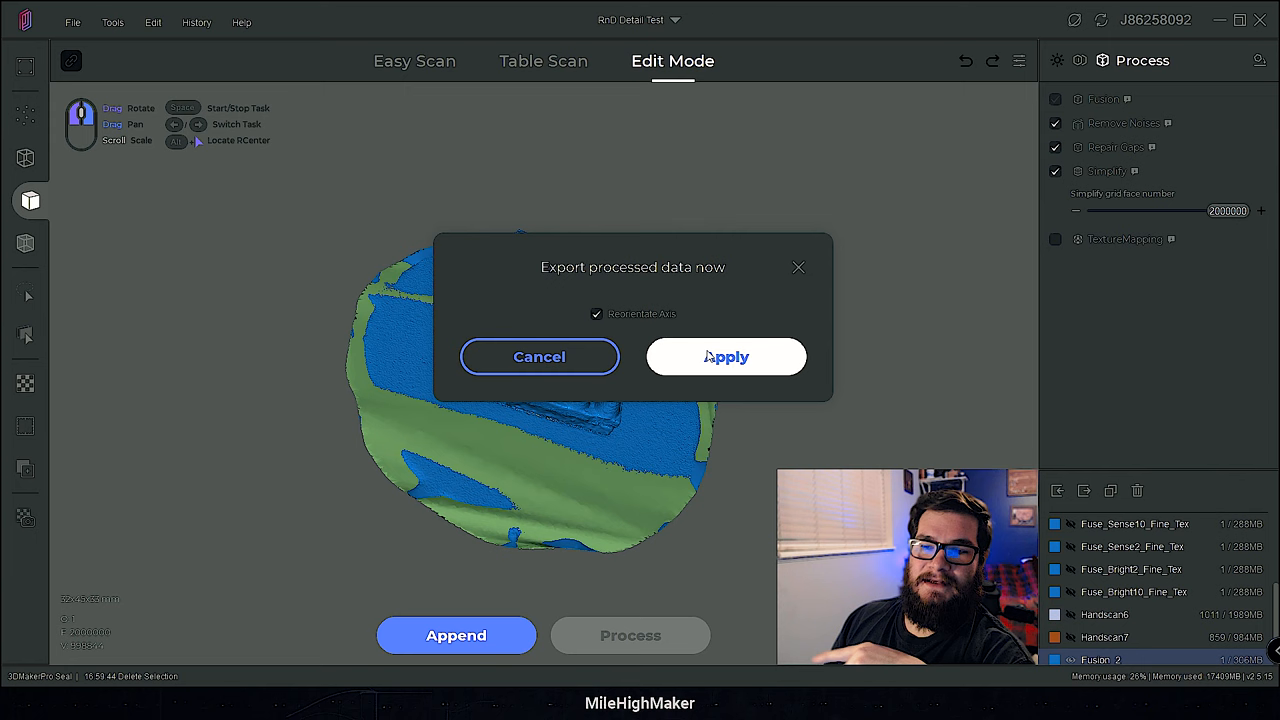
click(724, 356)
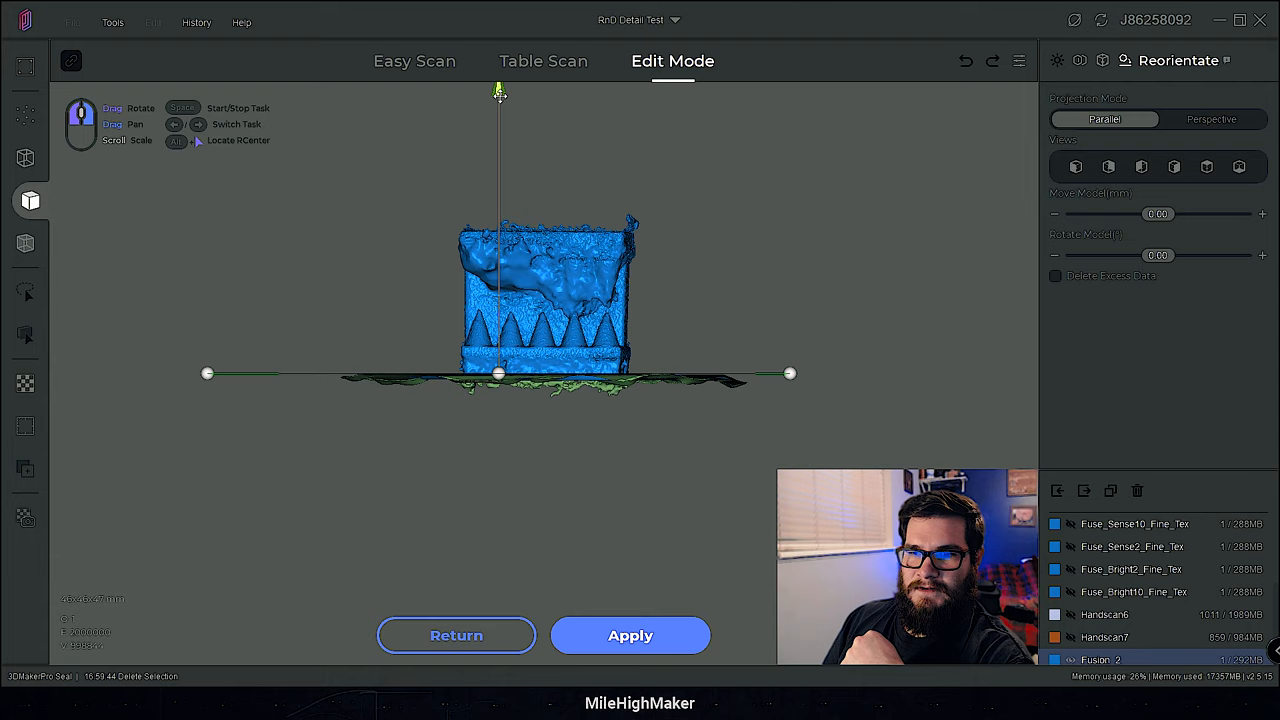
Apply the model's new orientation and inspect the noisy blue mesh surface up close
click(630, 636)
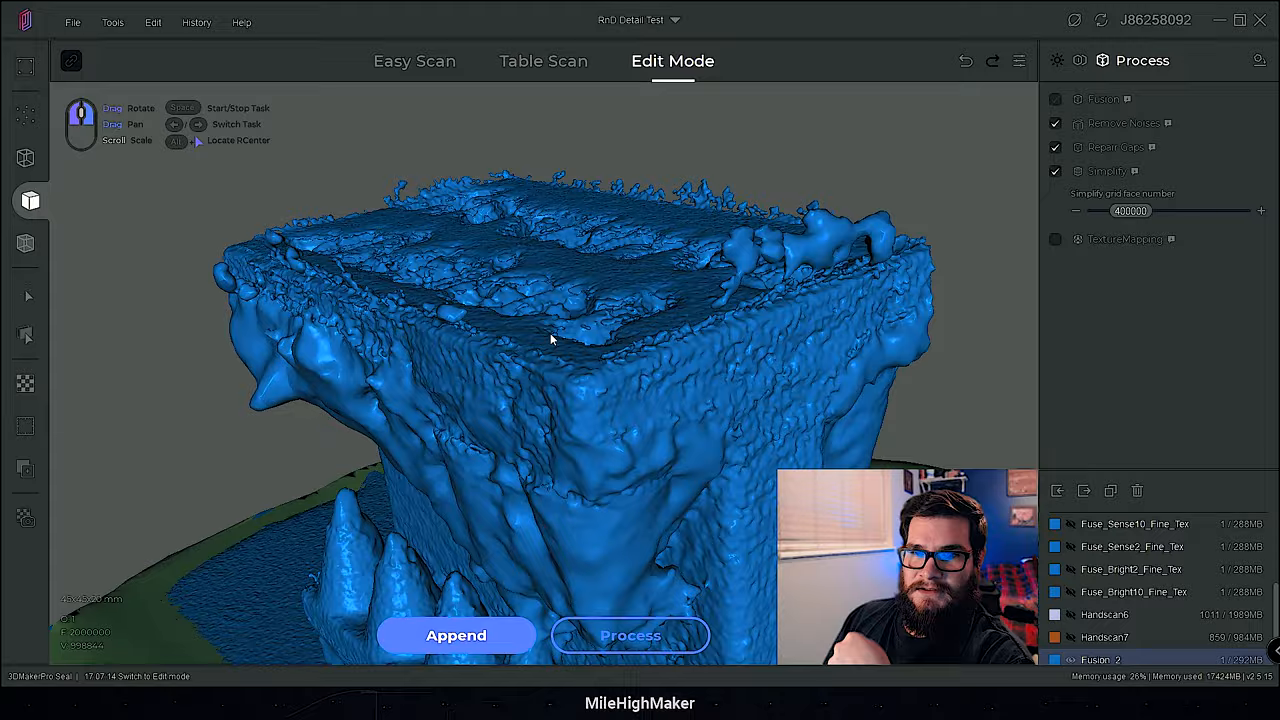
drag(550, 340, 360, 440)
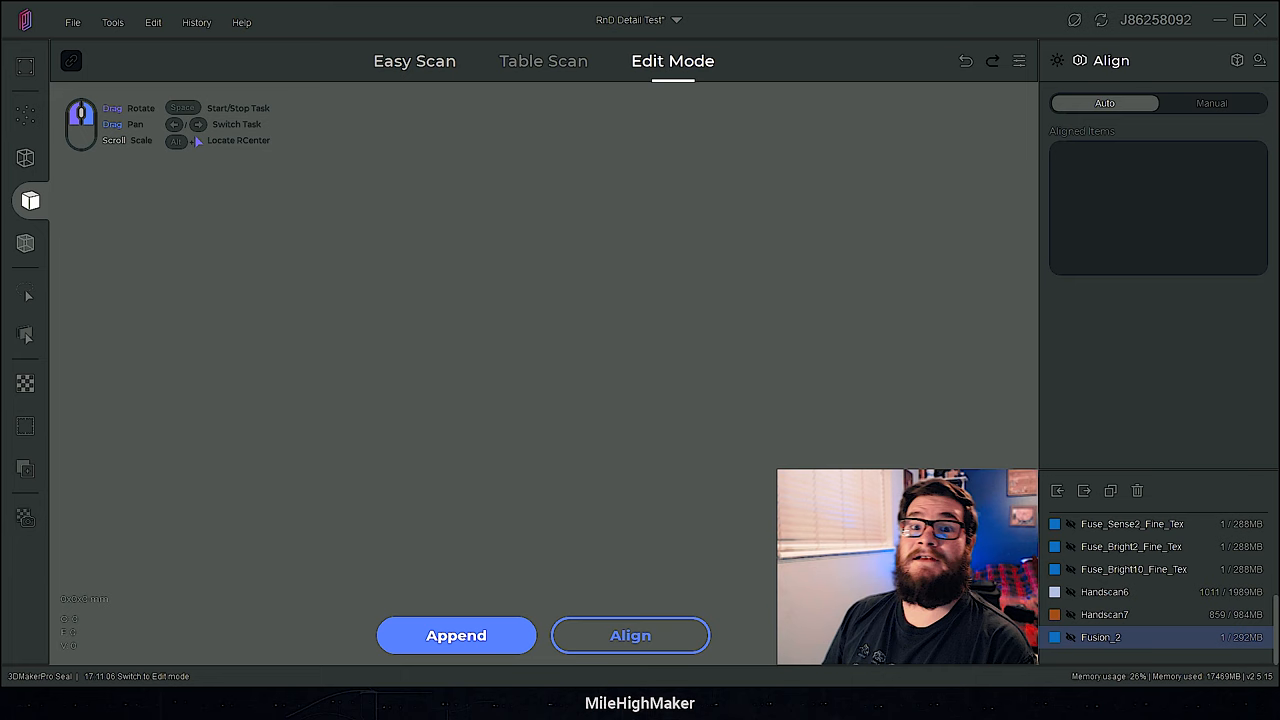
Return to Easy Scan and start a new scan with Brightness and Sensitivity lowered
click(414, 60)
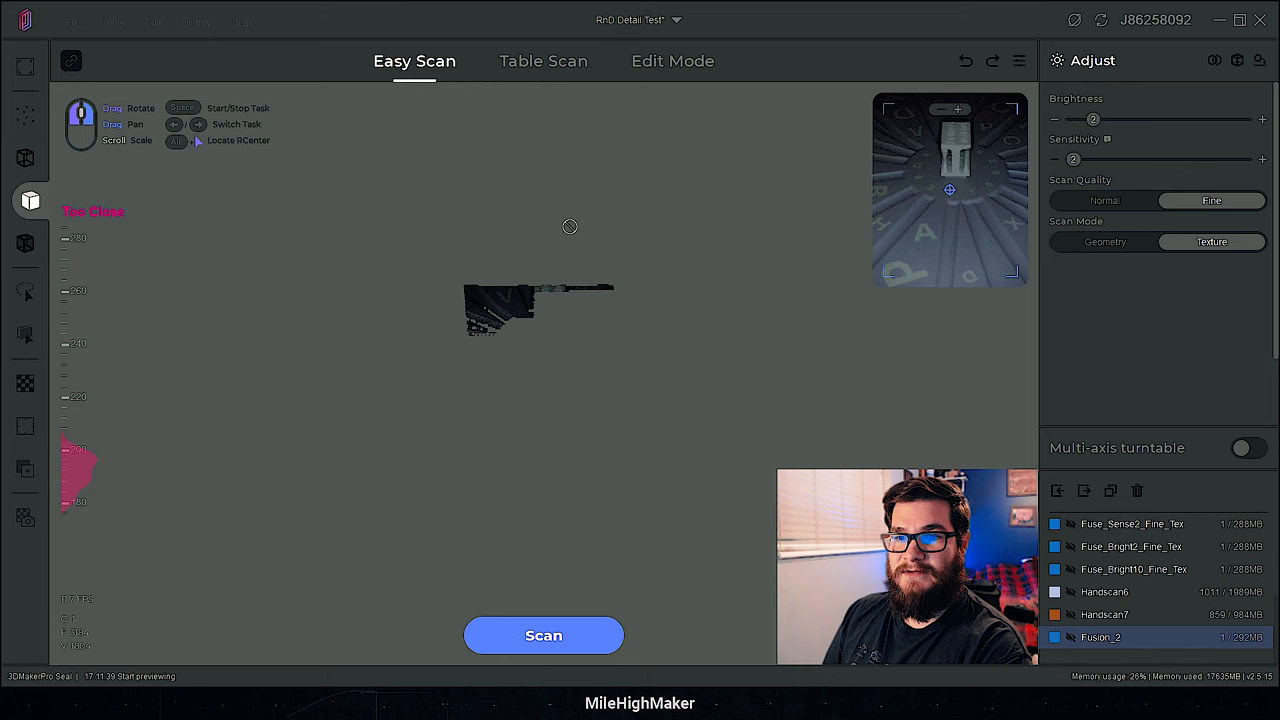
click(544, 636)
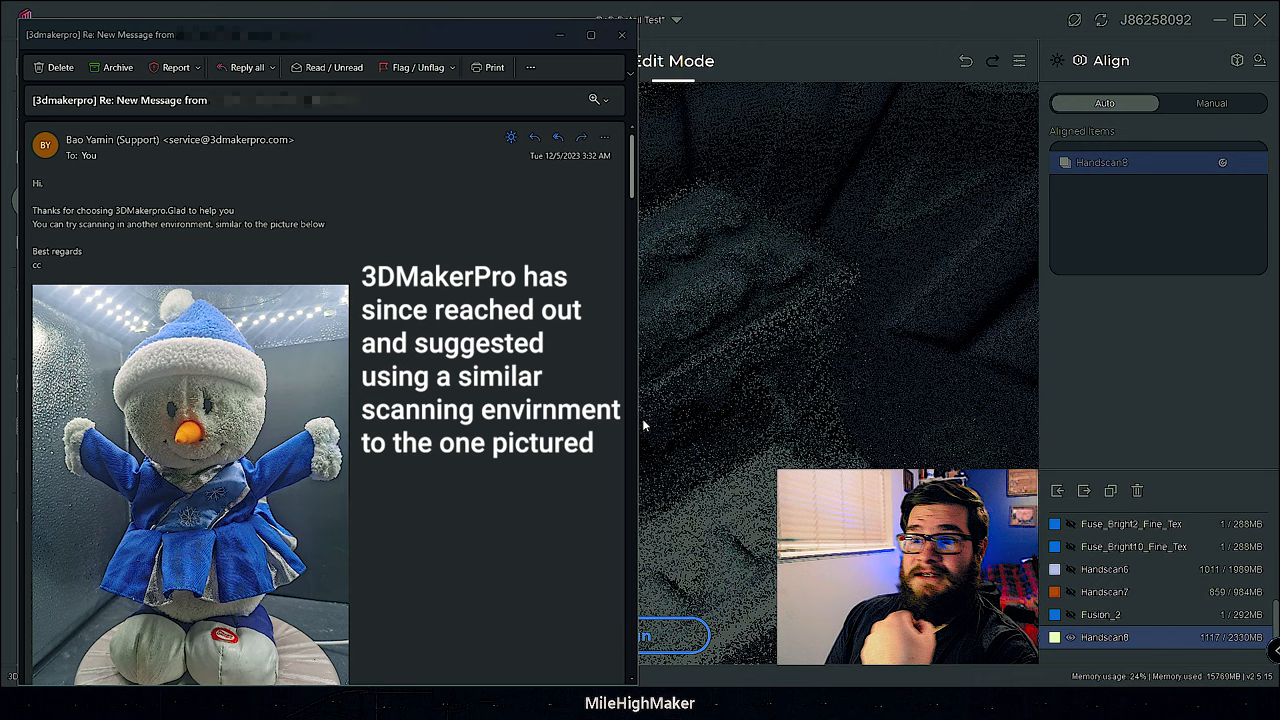
Switch to Edit Mode to inspect the new low-brightness Handscan point cloud
click(620, 36)
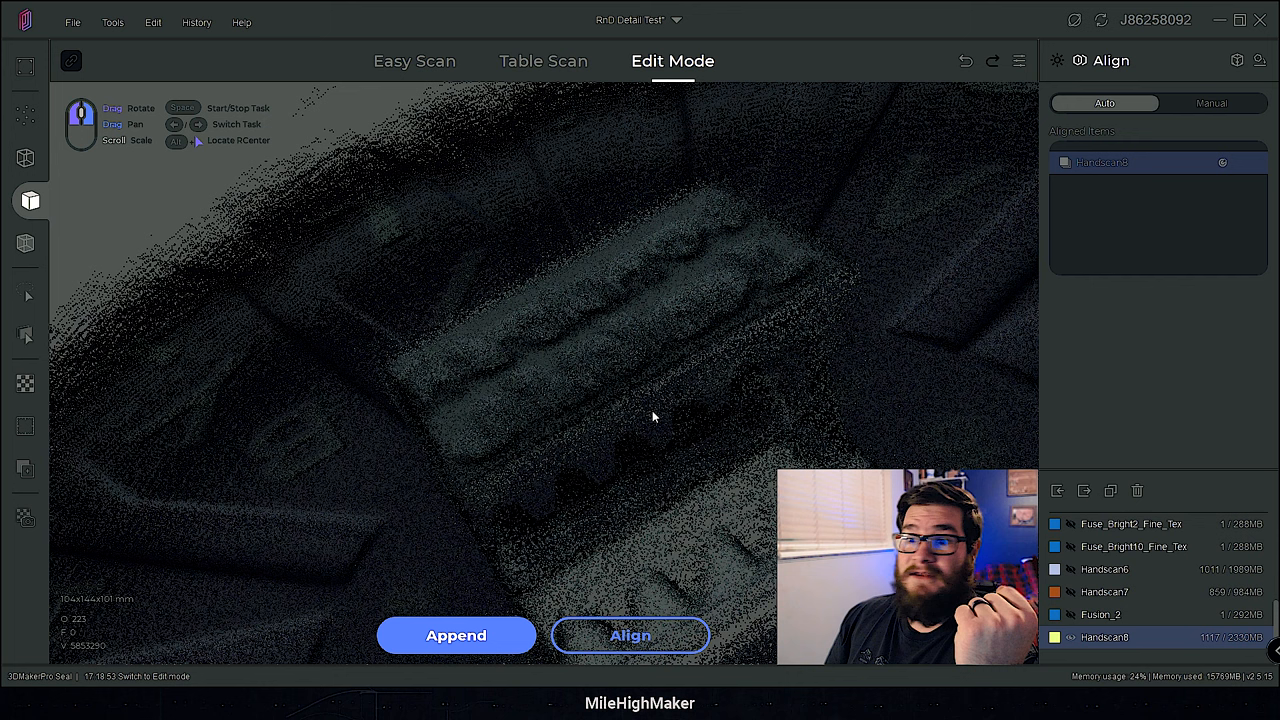